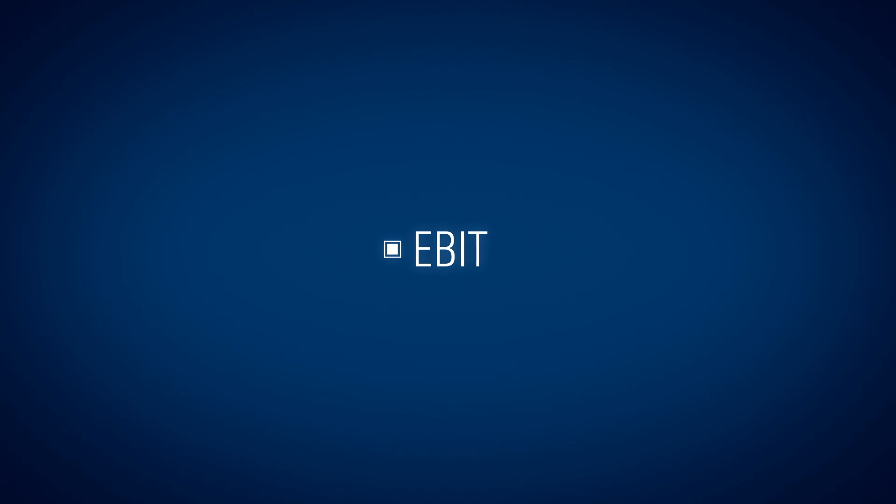
{"action": "type", "text": "C"}
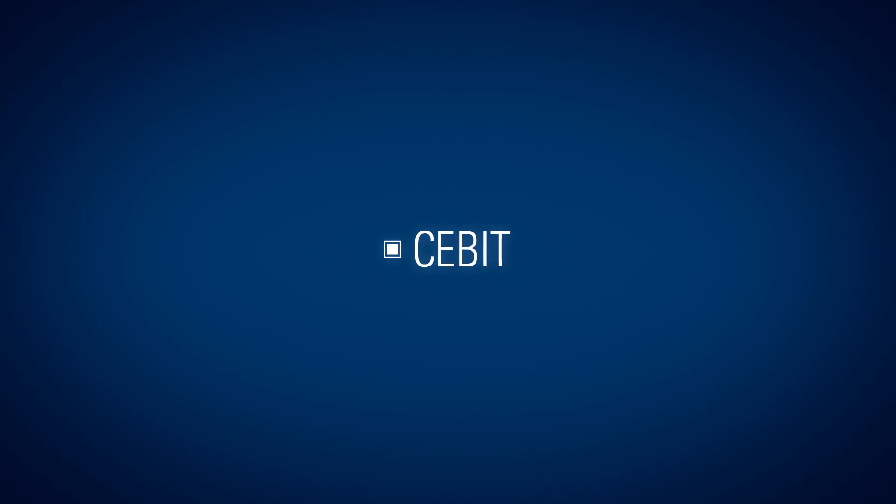